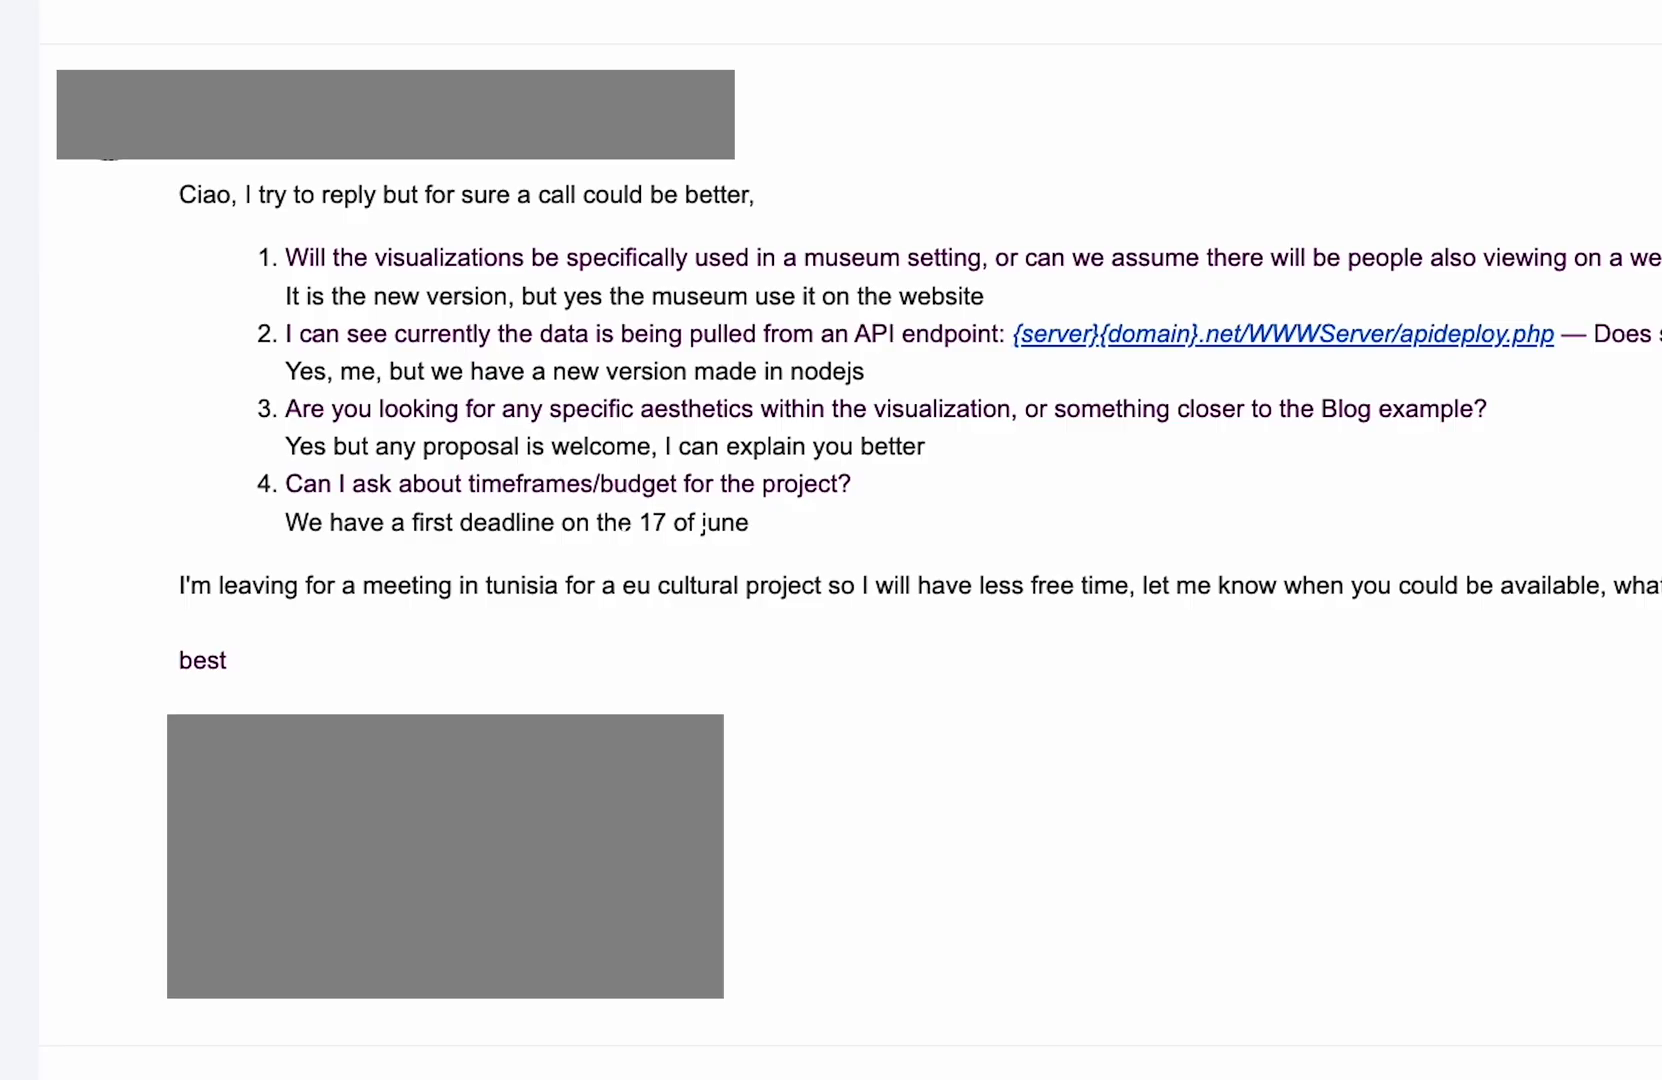
mouse_move(856, 554)
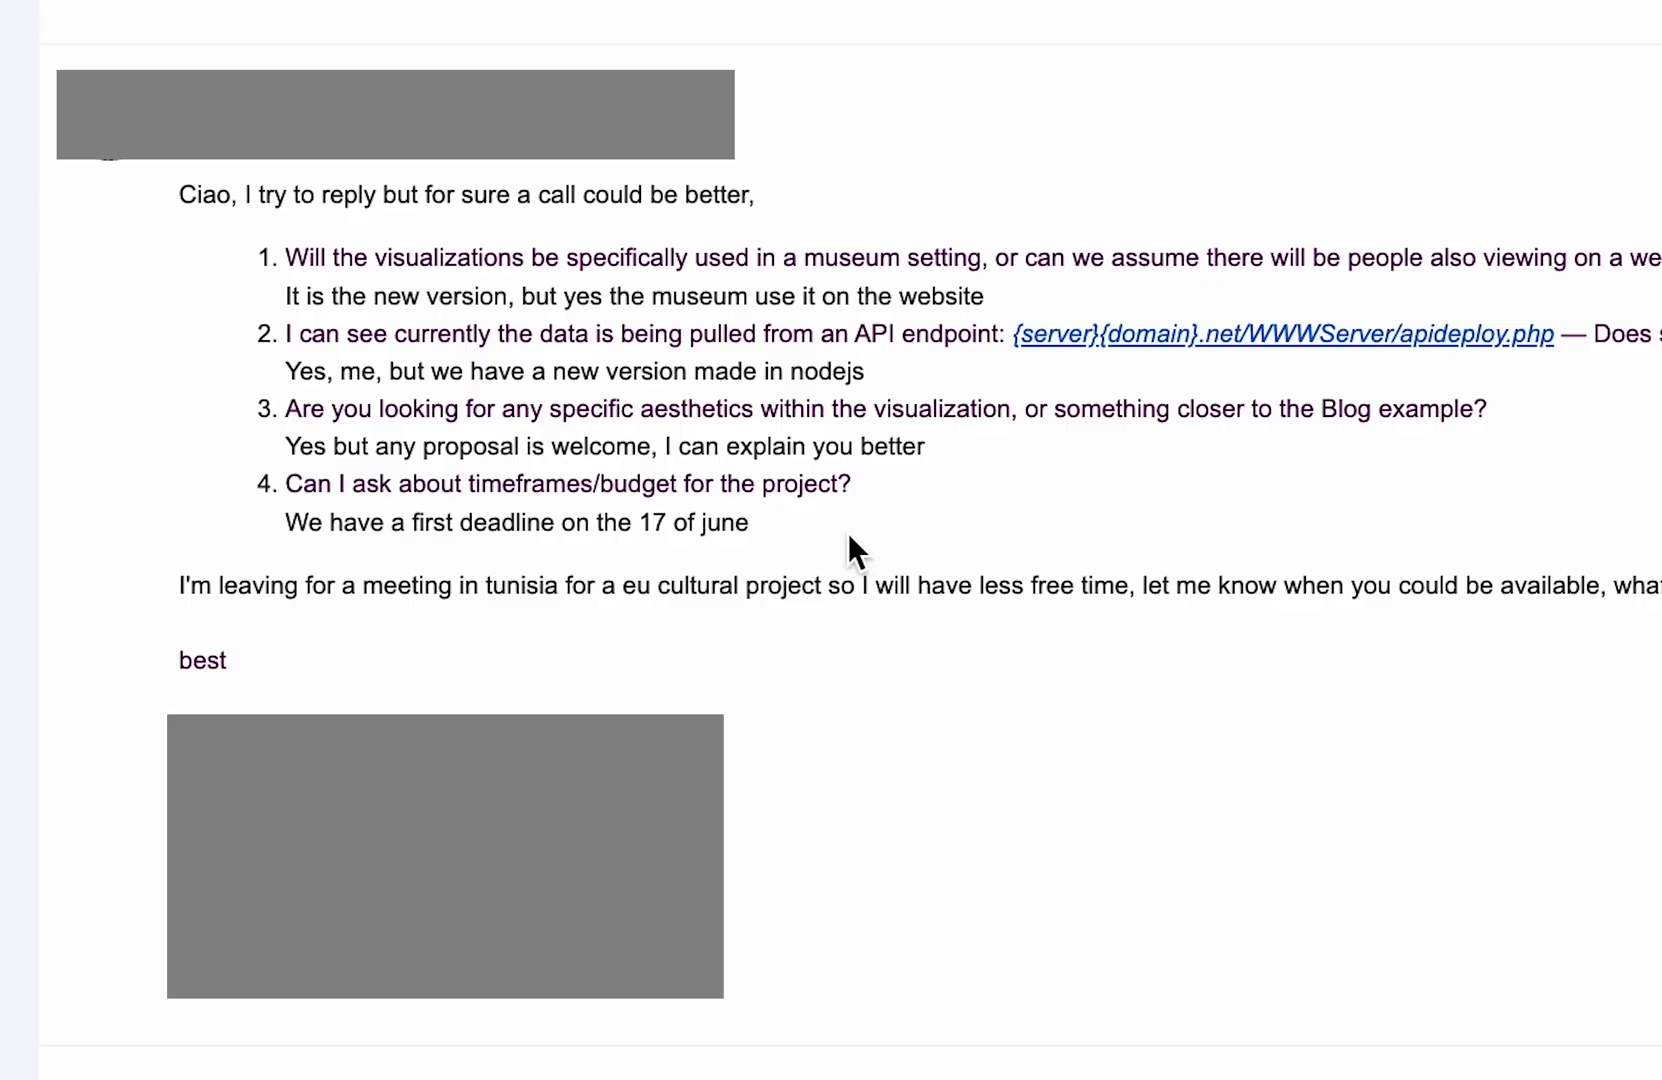
mouse_move(1586, 438)
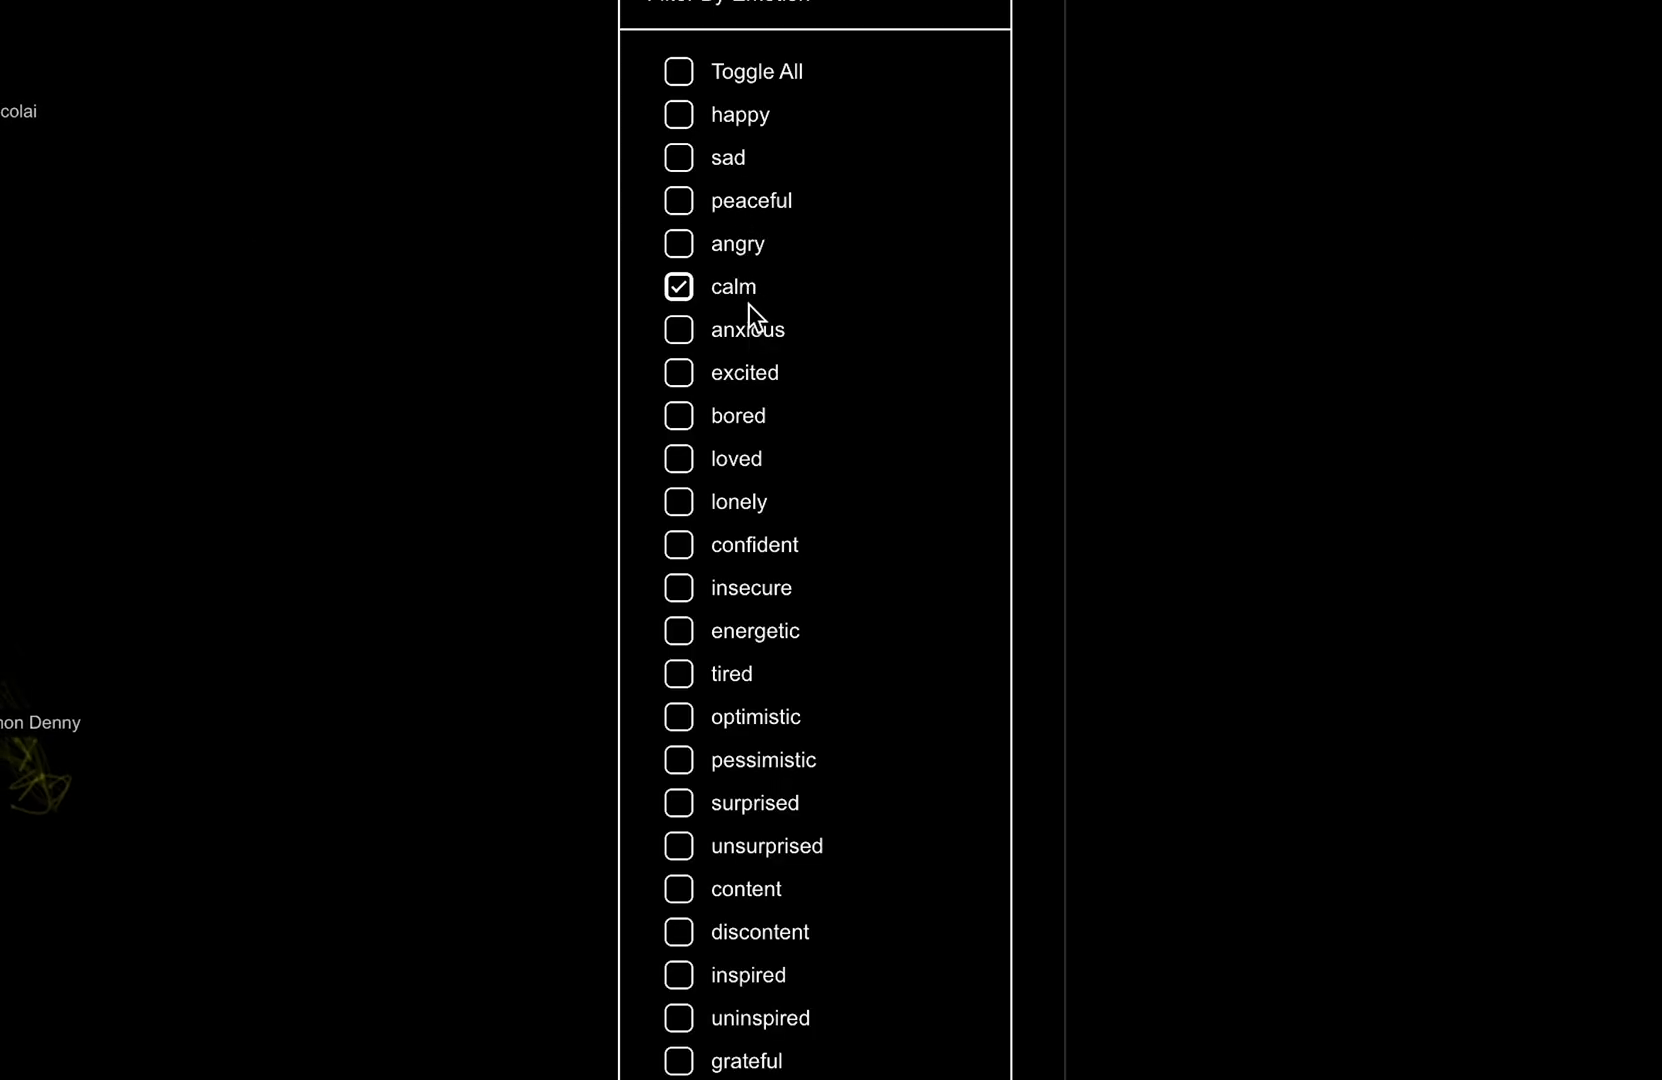
In setupThree(), begin the line this.labelRenderer = new CSS, awaiting the CSS renderer autocomplete suggestion
left_click(678, 372)
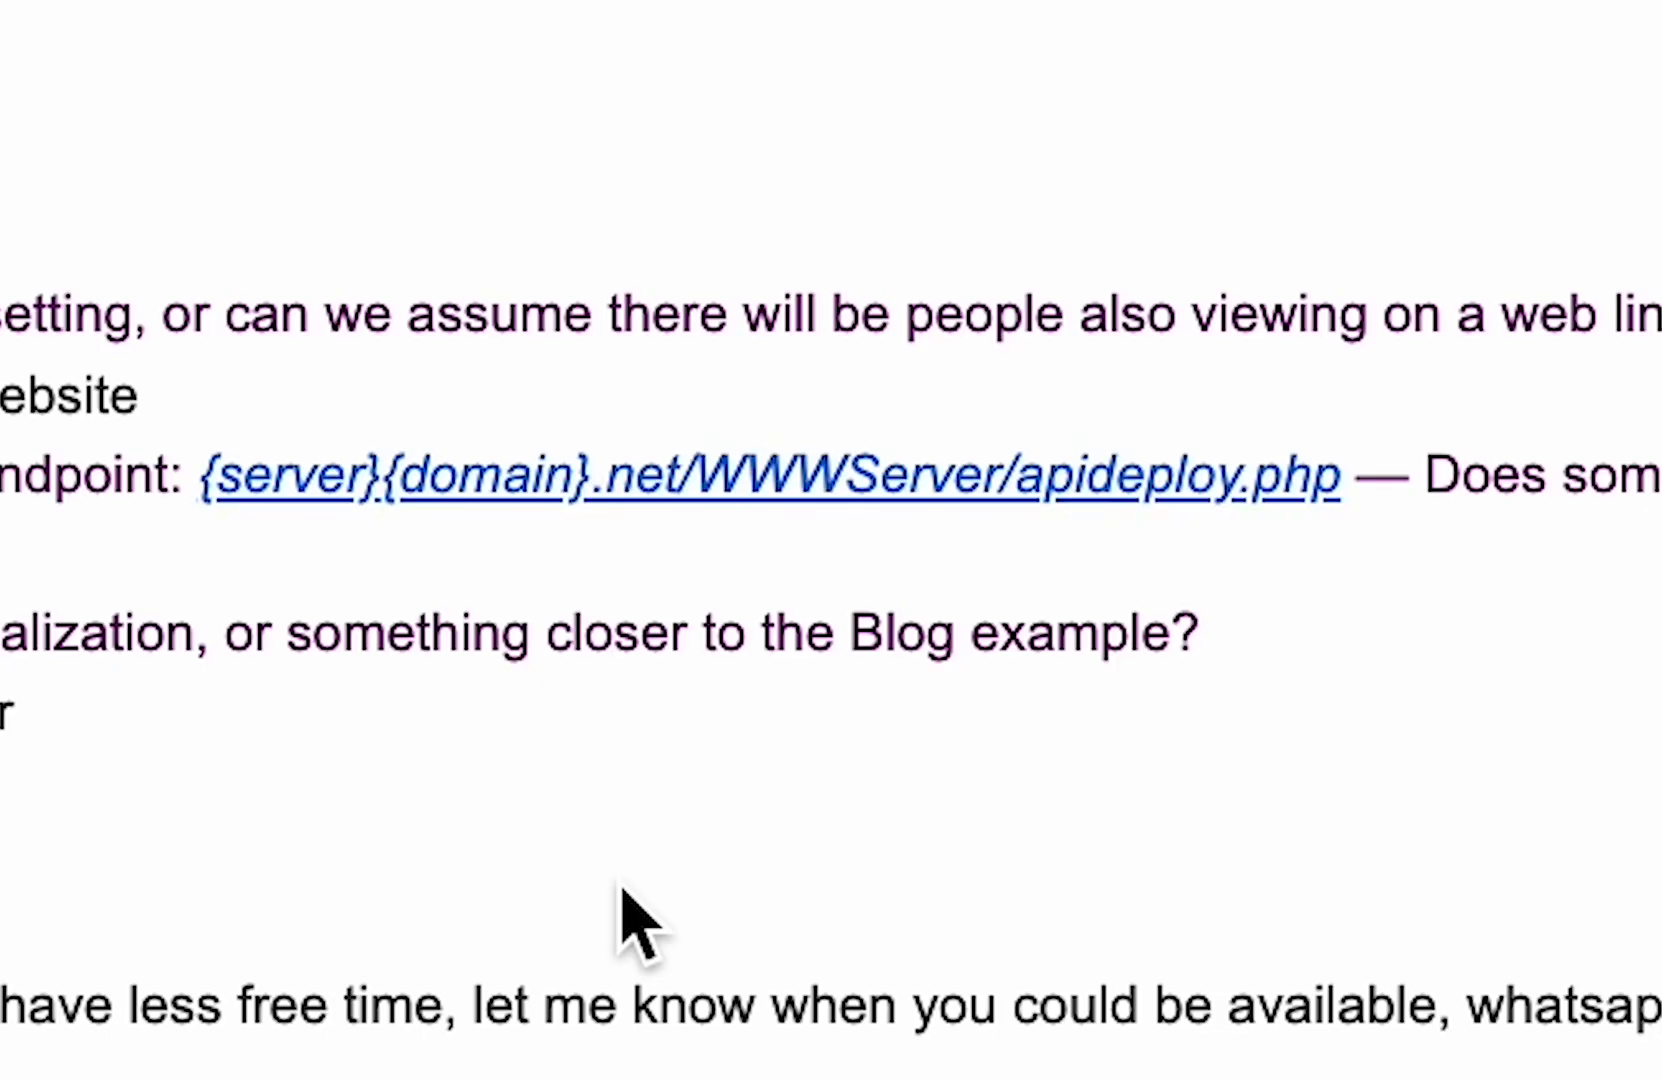
mouse_move(646, 822)
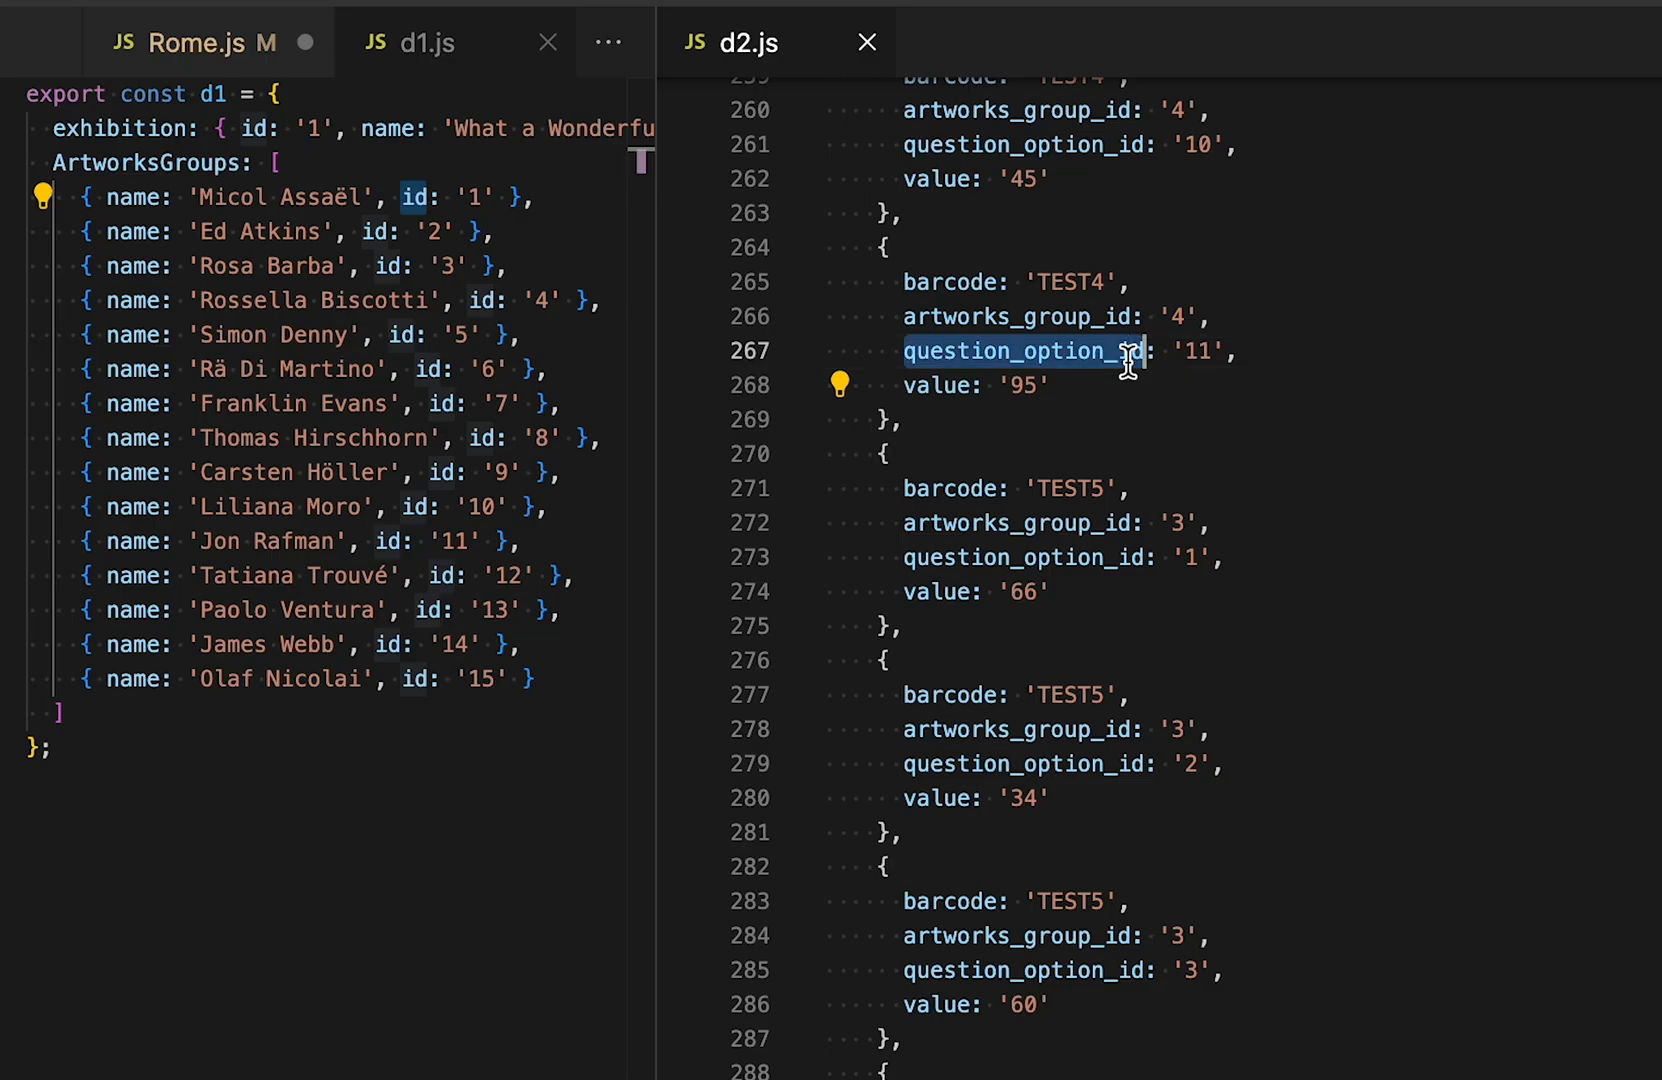
scroll("down", 3)
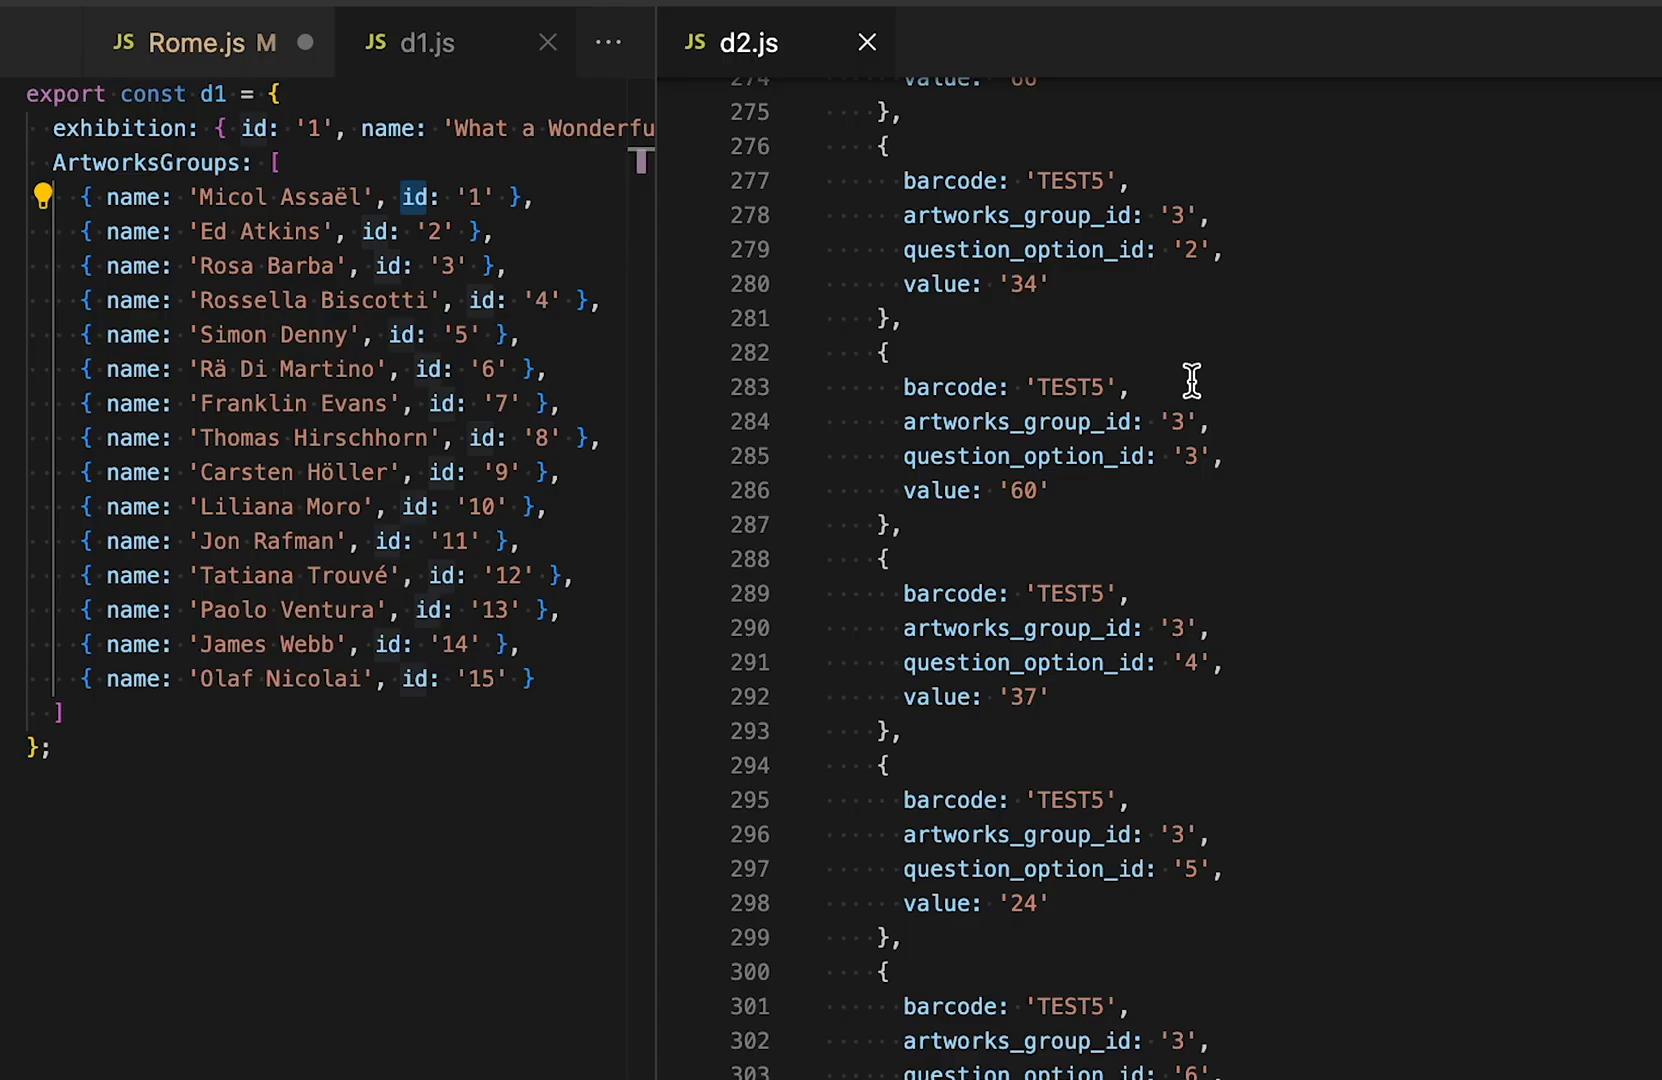
scroll("up", 3)
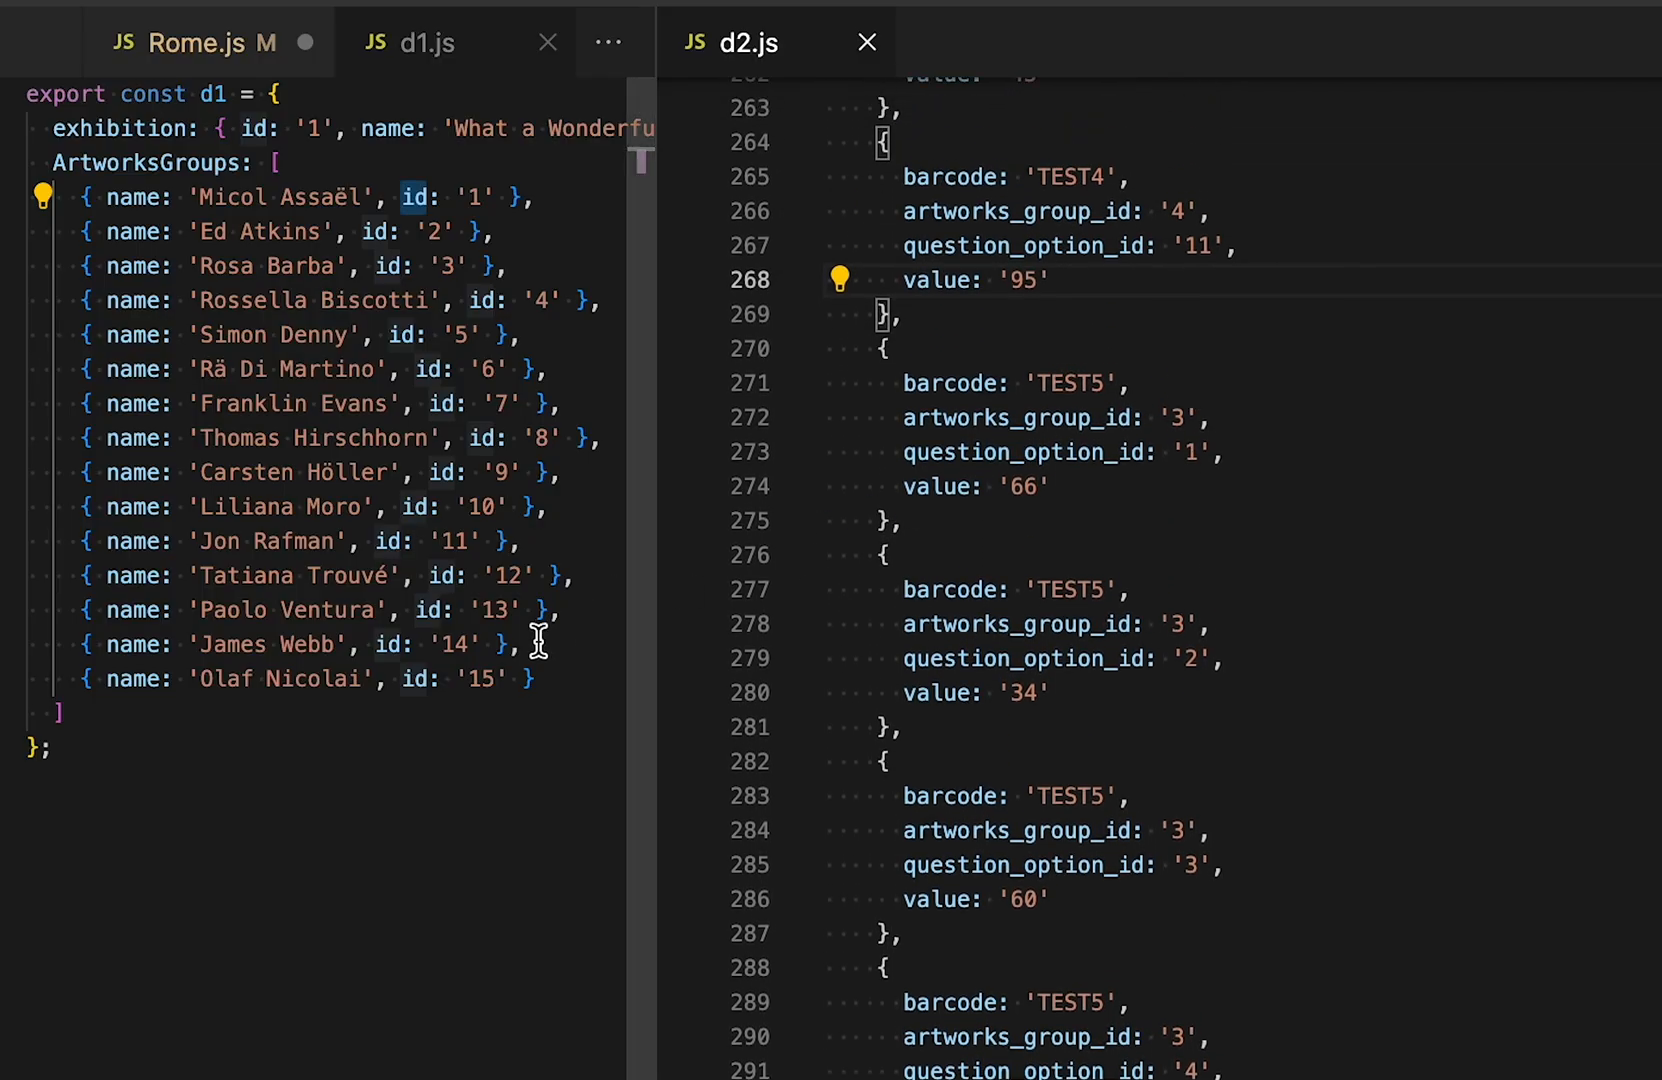
scroll("down", 3)
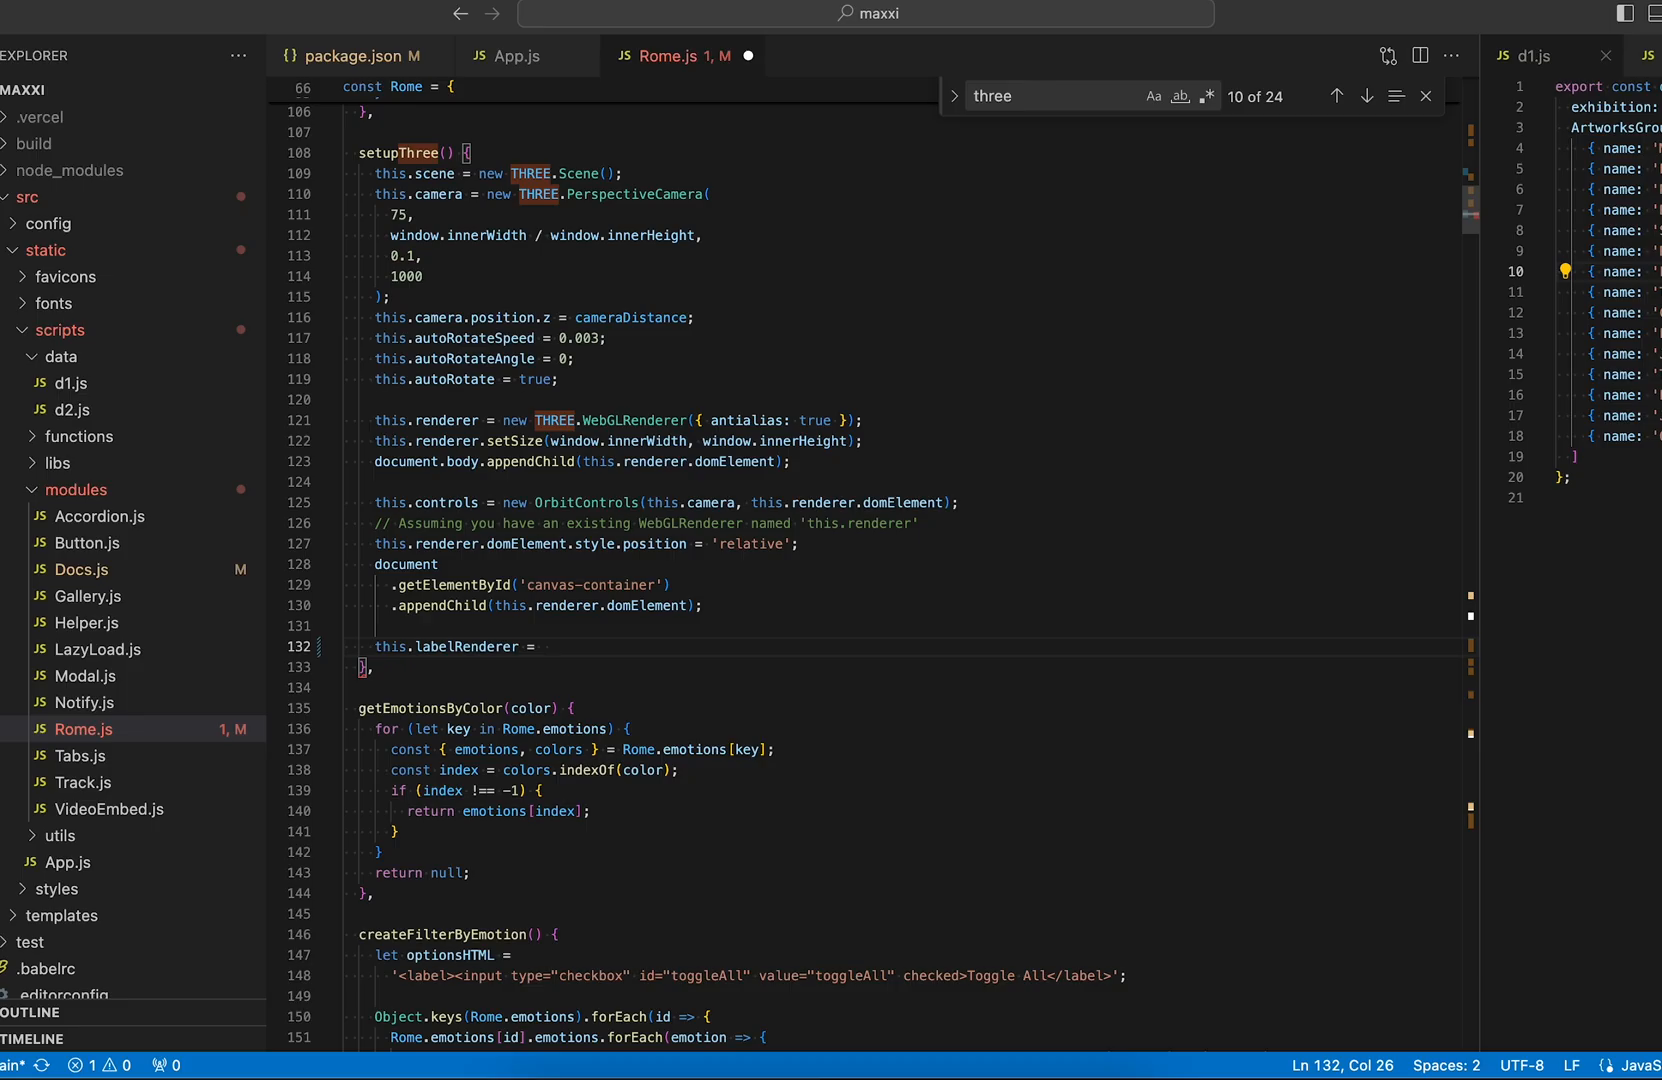
type("new CSS")
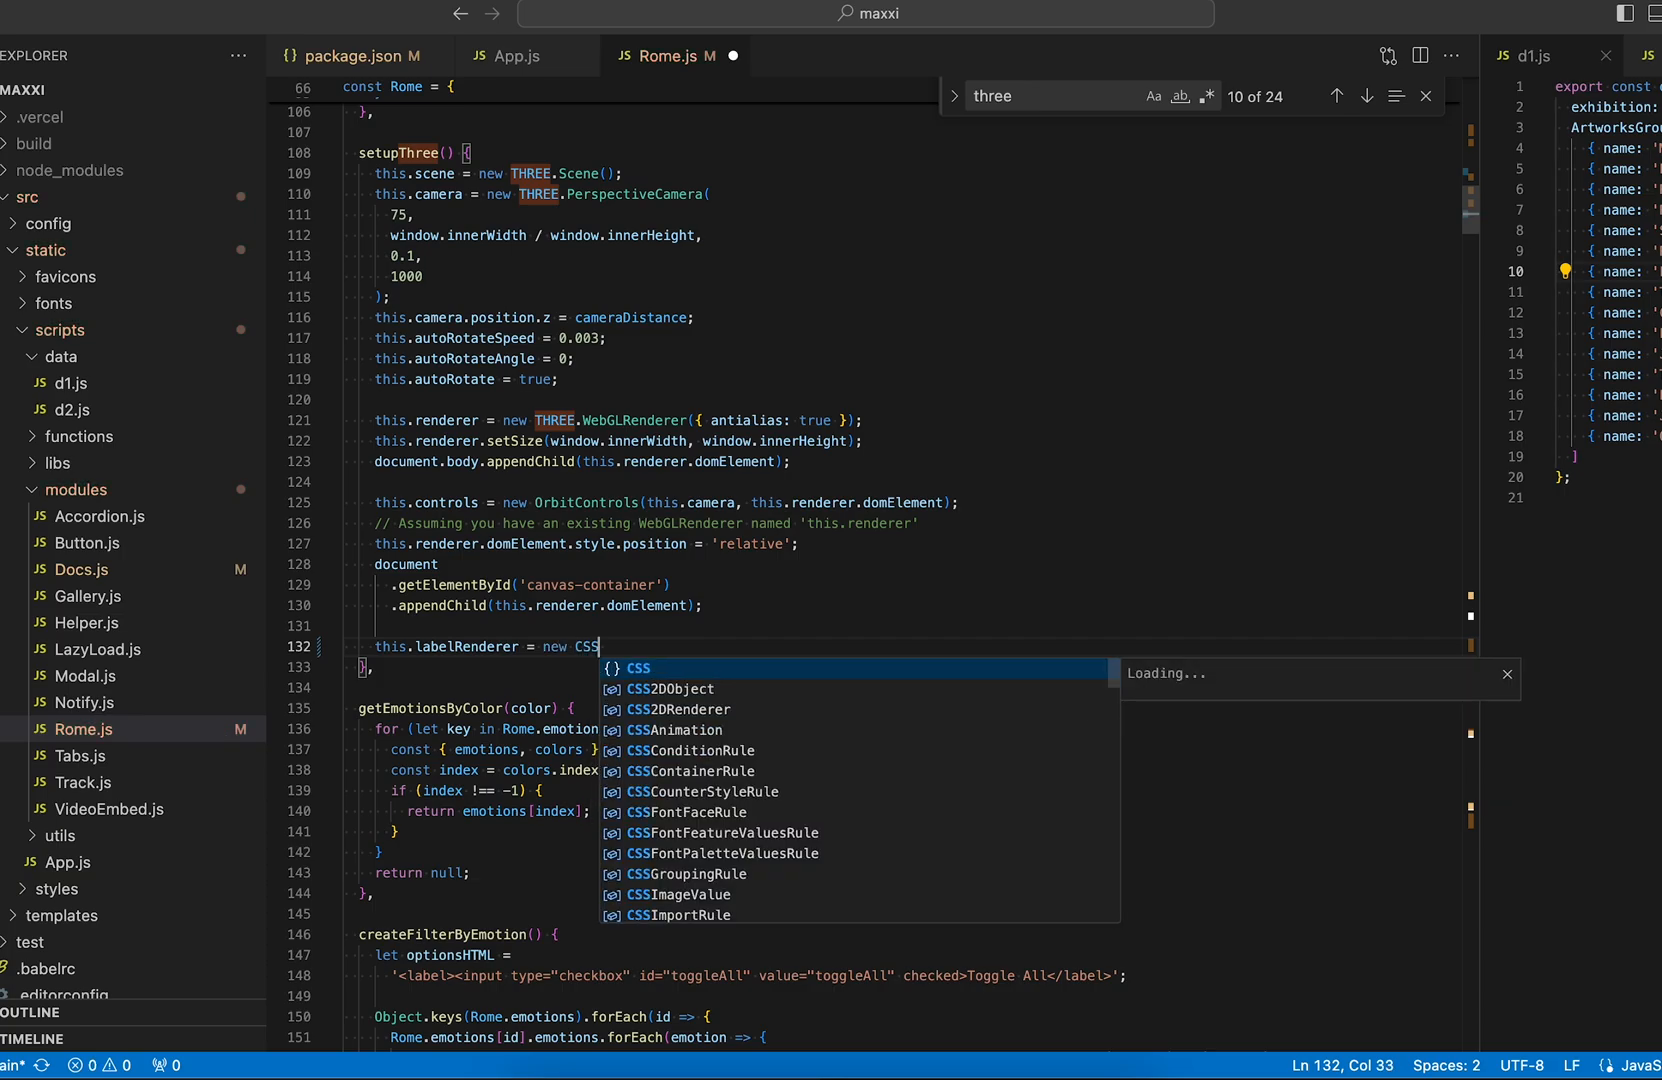